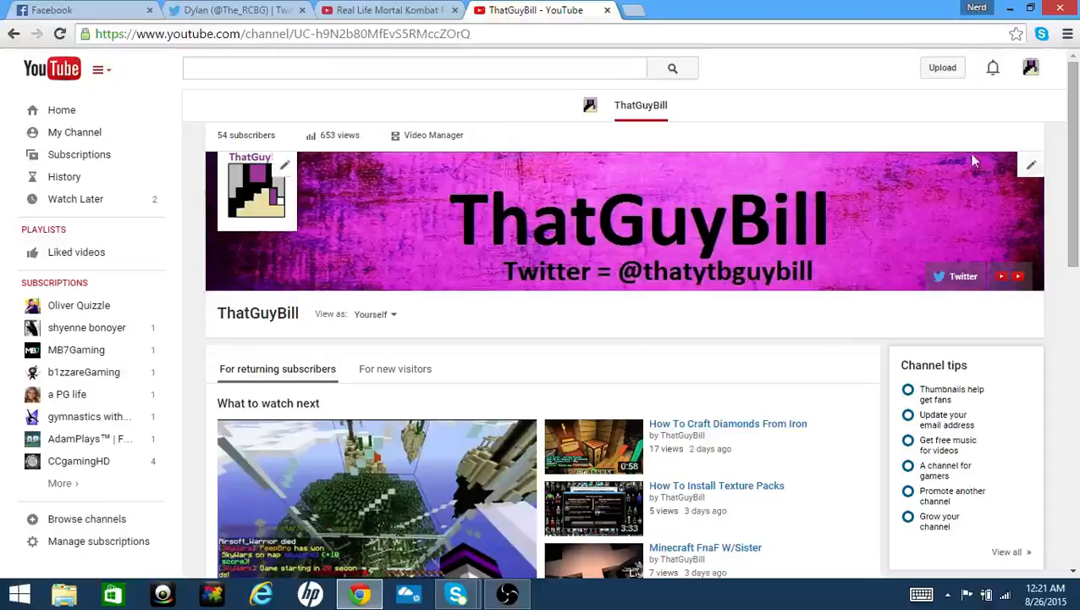
mouse_move(247, 136)
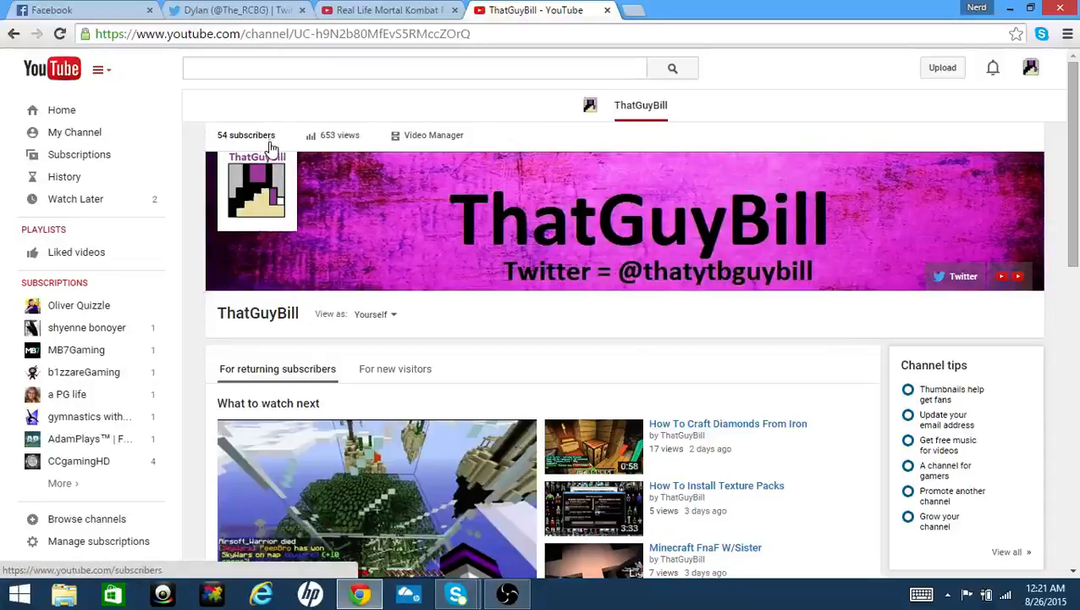
- Open ThatGuyBill's full uploads list from the 'Uploads • 89' heading
scroll(down, 3)
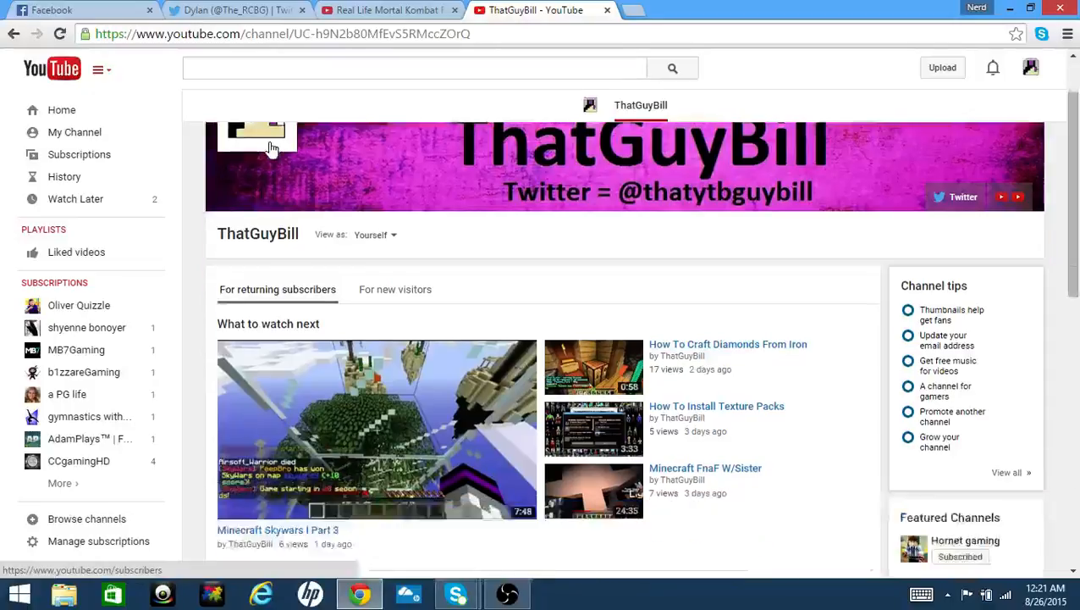
scroll(down, 3)
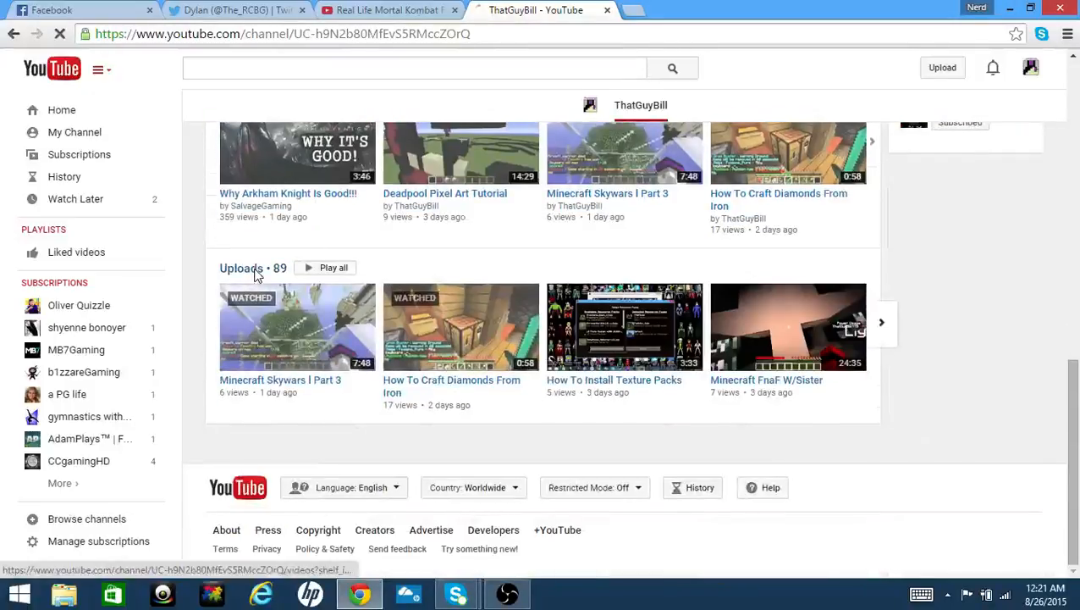
click(241, 267)
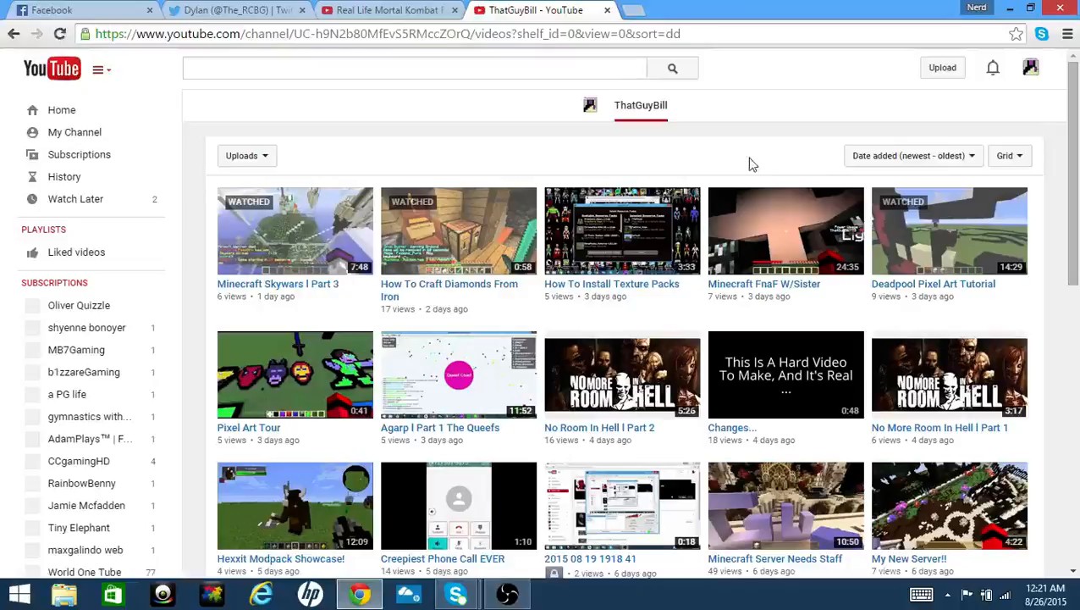
- Scroll through the uploads grid, loading older videos, until the 10 SUB SPECIAL appears
scroll(down, 3)
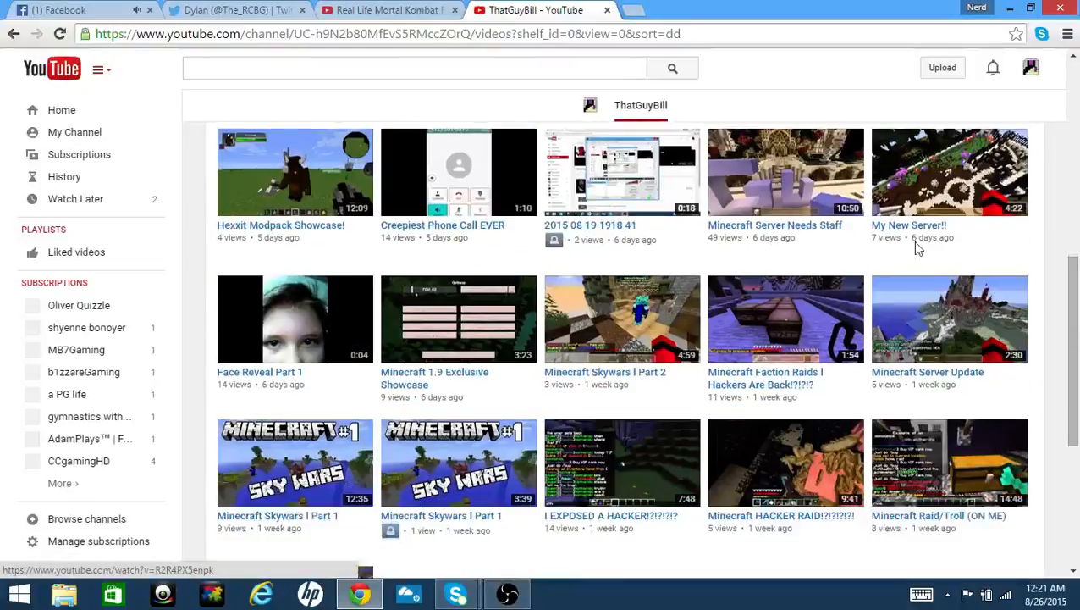
scroll(down, 3)
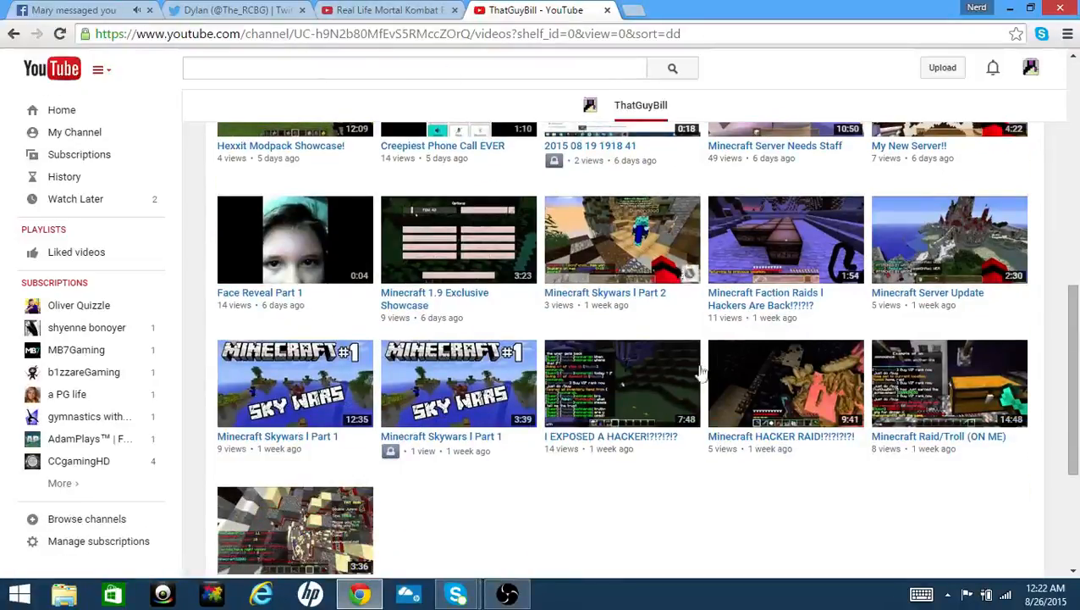
scroll(down, 3)
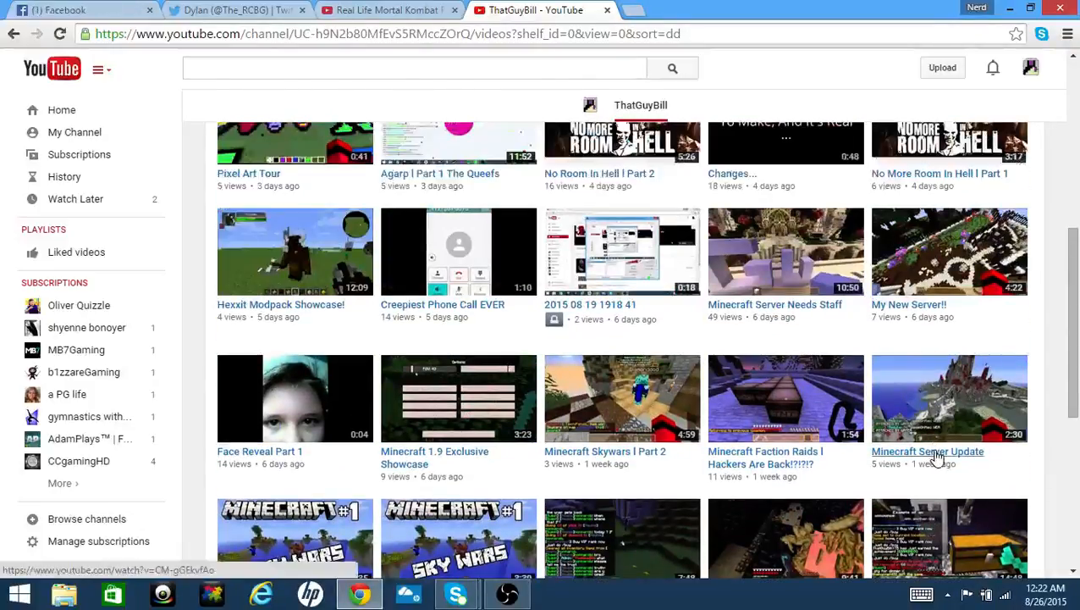
scroll(down, 3)
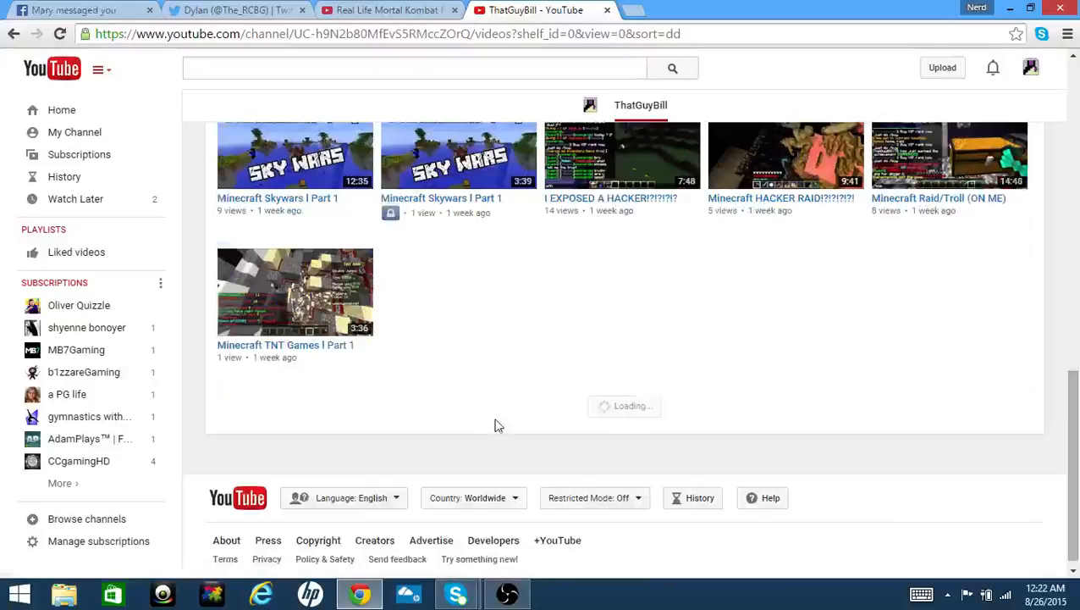
scroll(down, 3)
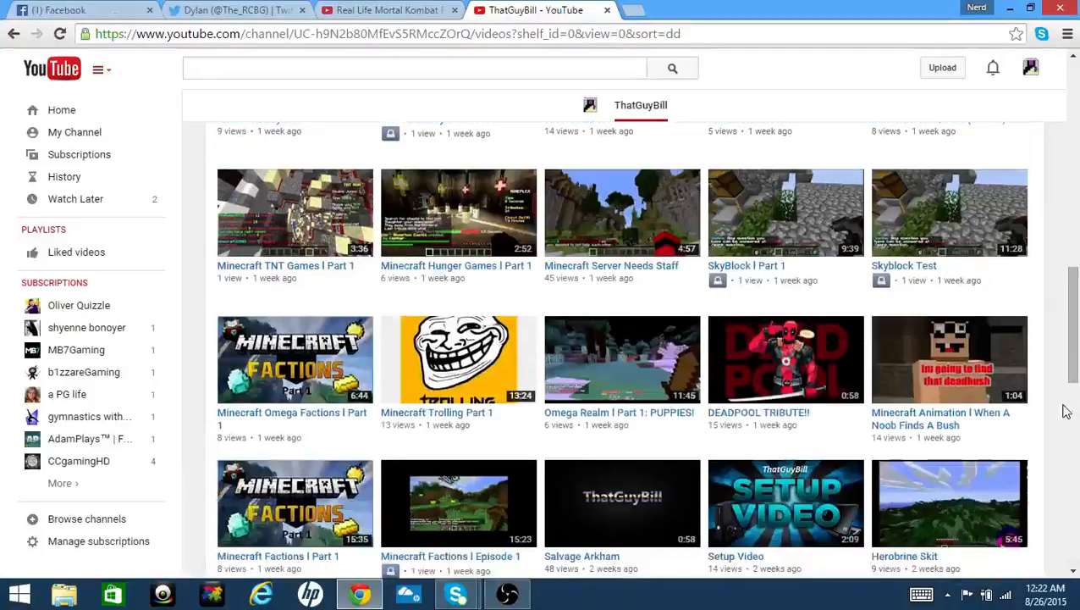
scroll(down, 3)
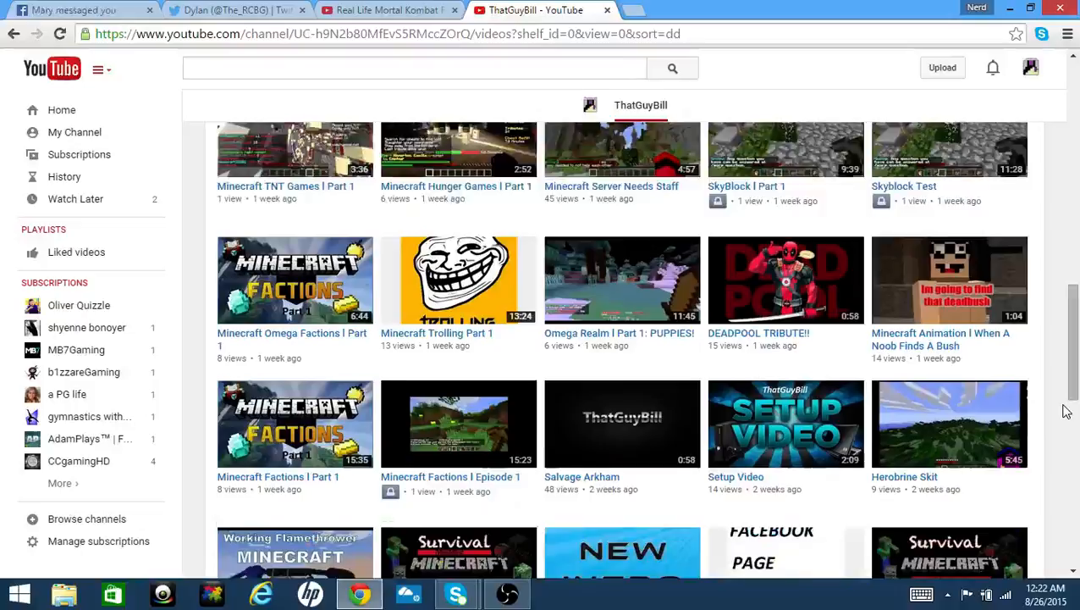
scroll(down, 3)
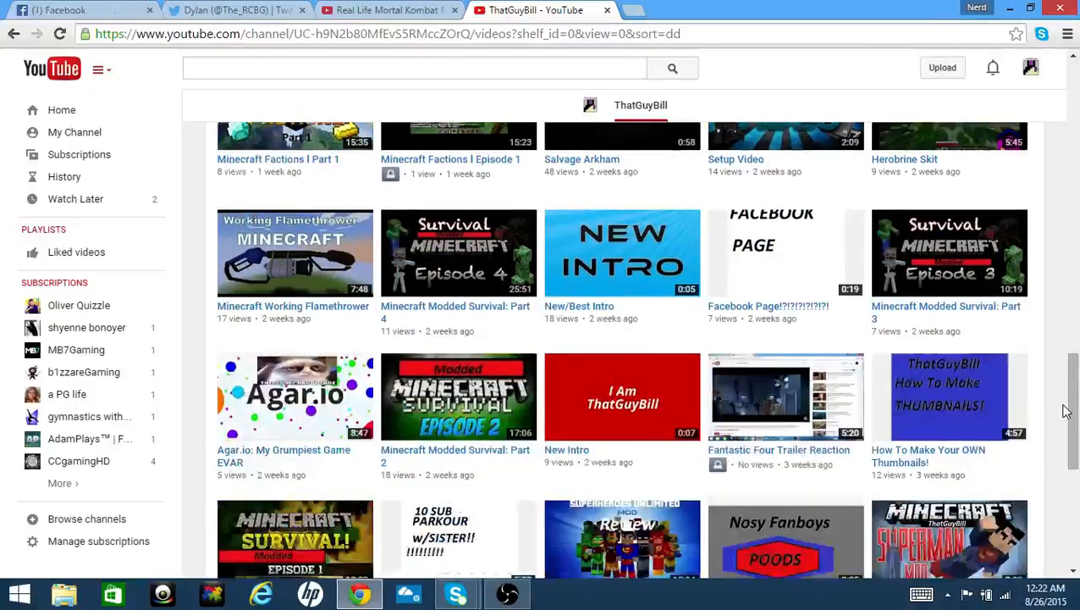
scroll(down, 3)
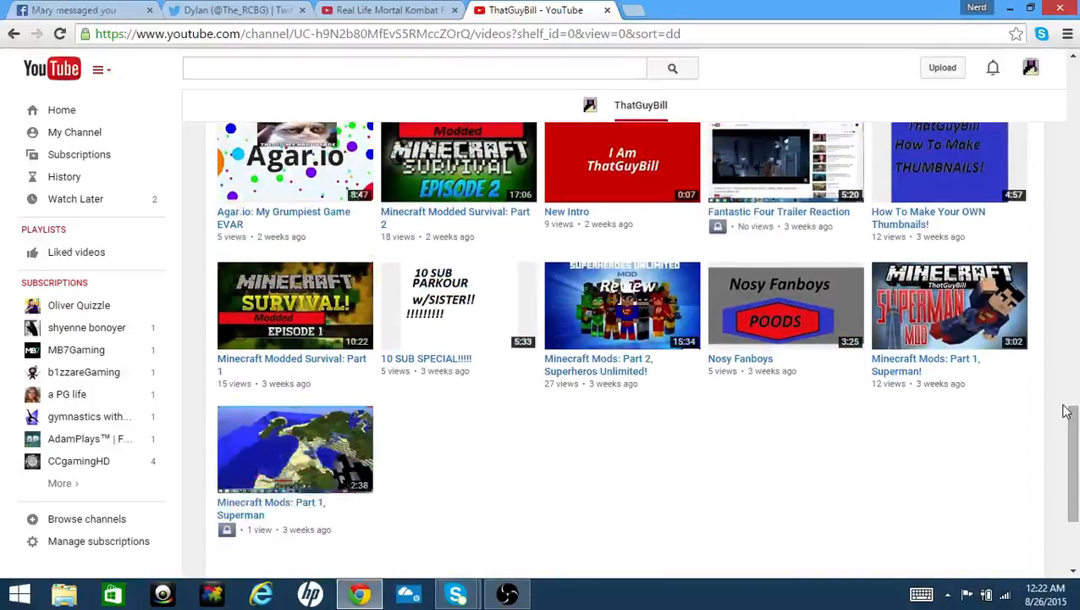
scroll(down, 3)
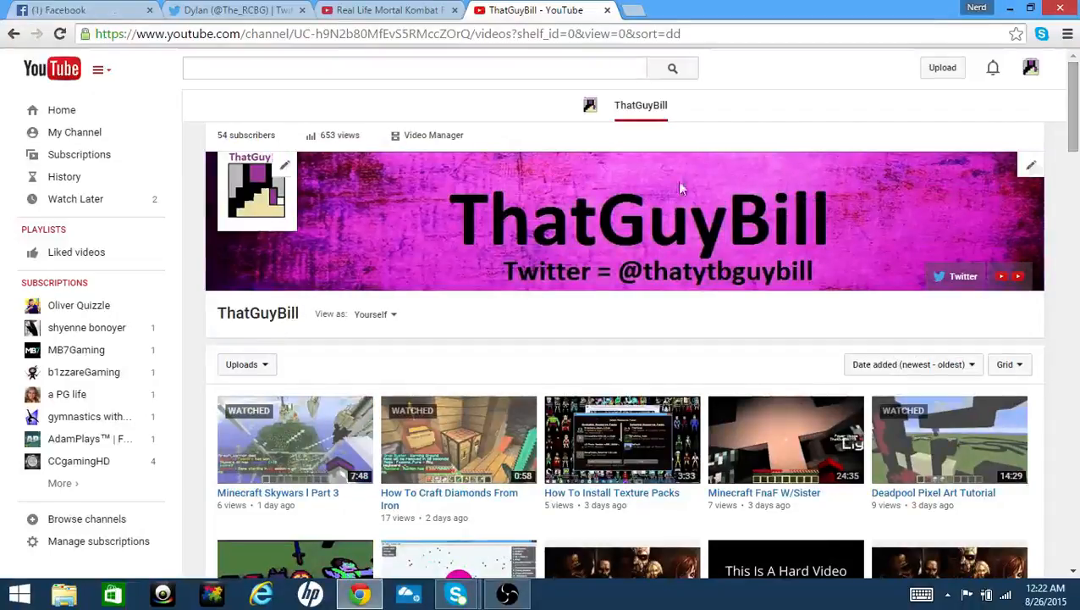
mouse_move(226, 148)
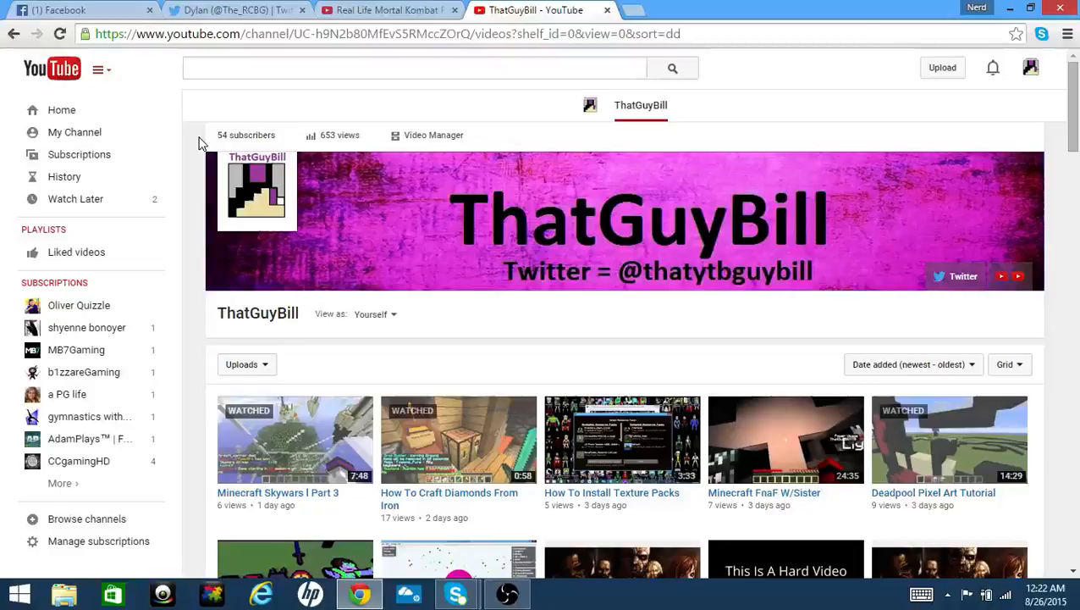
- Bring the OBS recording window up from the taskbar
click(506, 592)
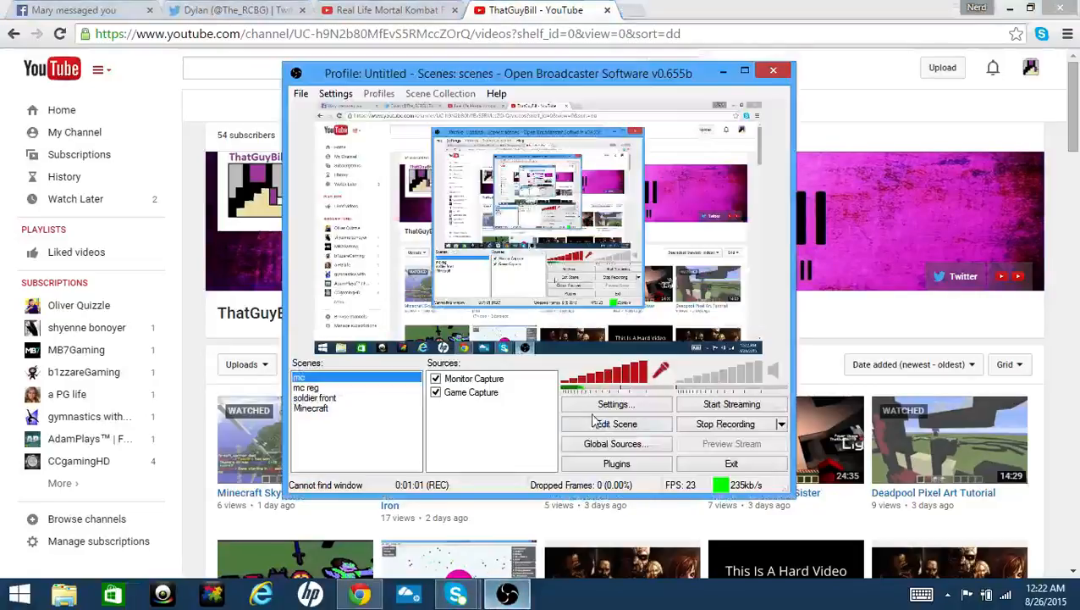